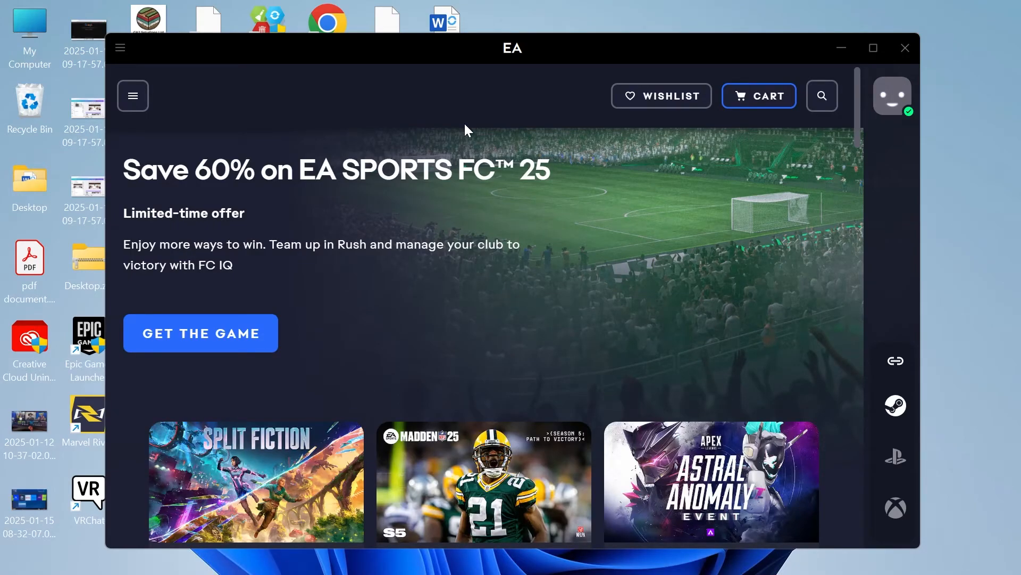
{"action": "mouse_move", "coordinate": [319, 21]}
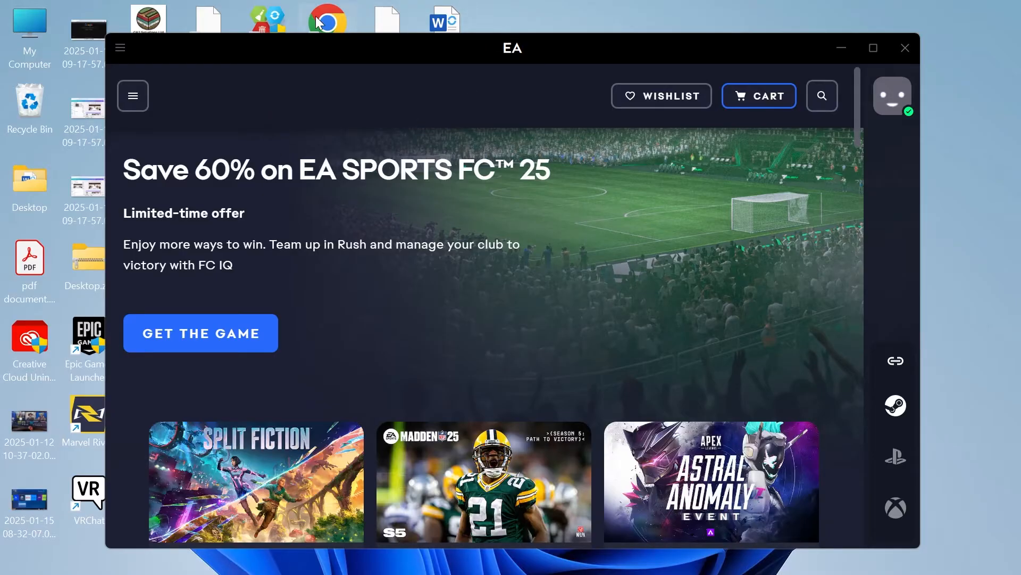
{"action": "mouse_move", "coordinate": [241, 118]}
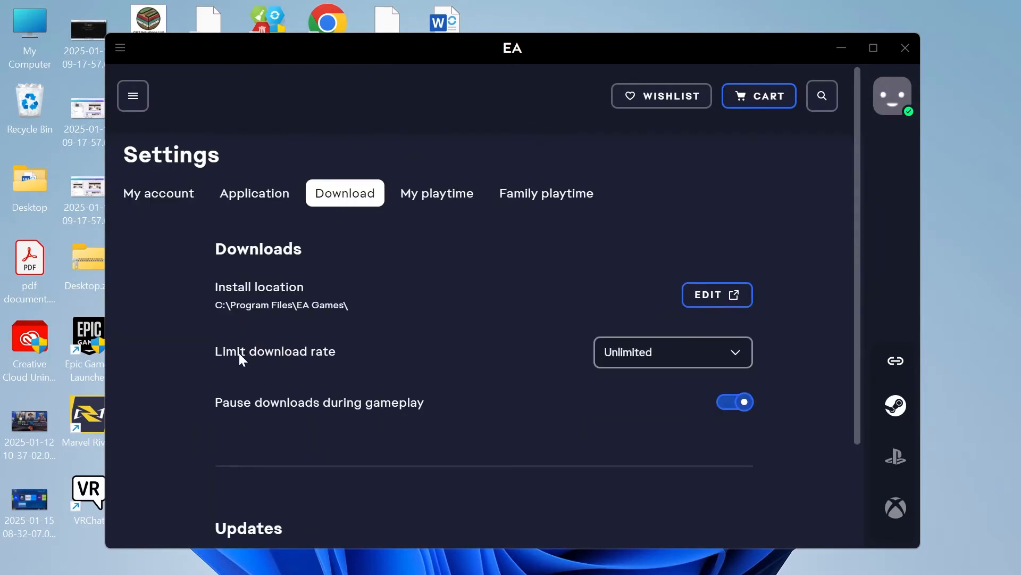
- Run App Recovery from the EA app's Help menu to clear the cache
{"action": "left_click", "coordinate": [673, 352]}
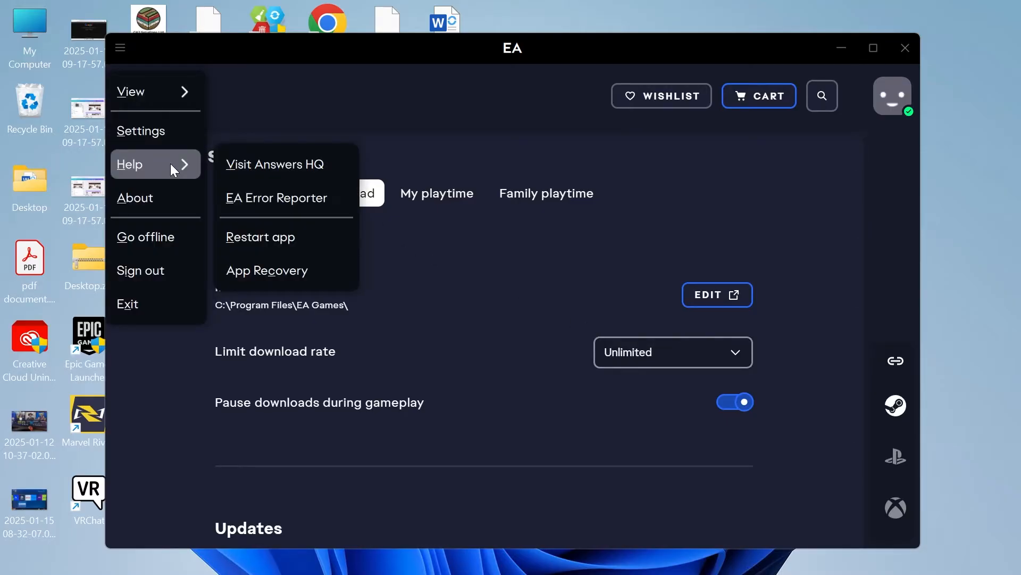
{"action": "mouse_move", "coordinate": [305, 277]}
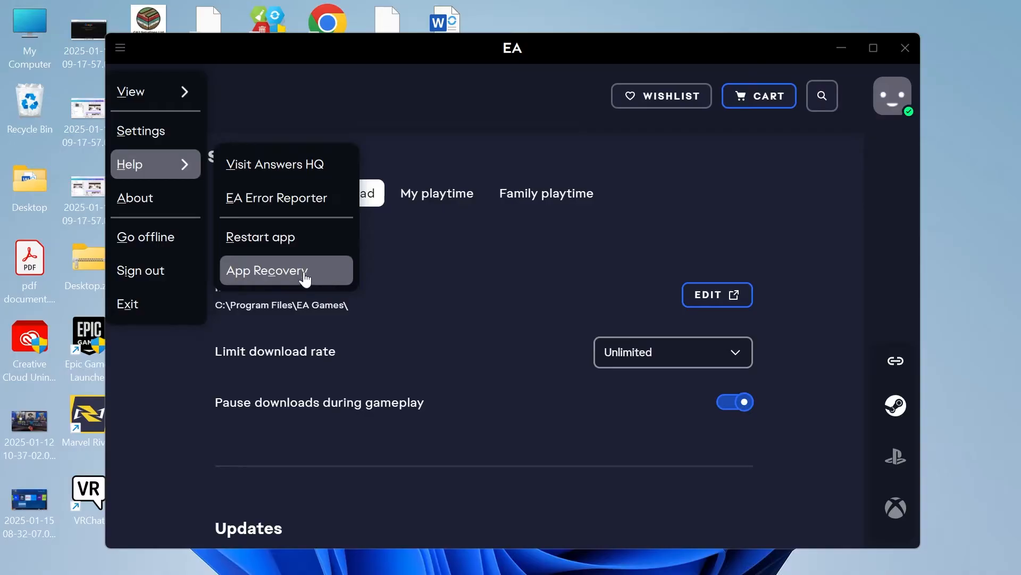
{"action": "left_click", "coordinate": [266, 270]}
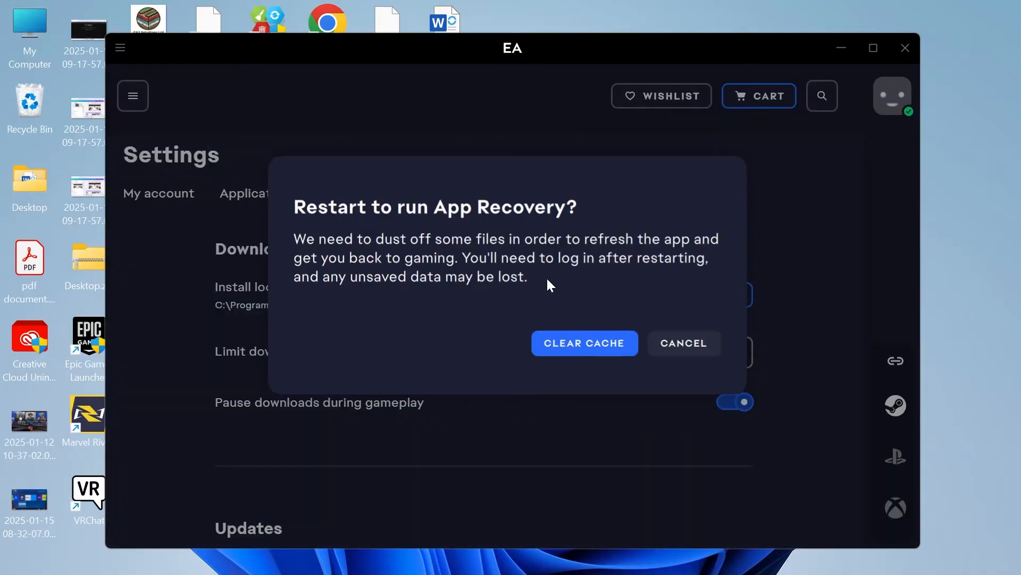
{"action": "mouse_move", "coordinate": [577, 347]}
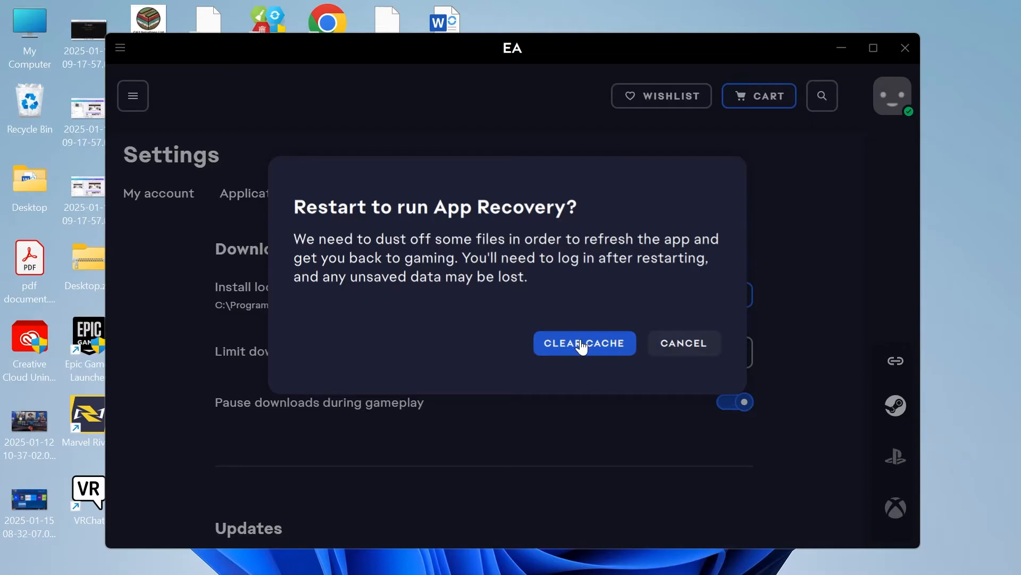
{"action": "mouse_move", "coordinate": [574, 351]}
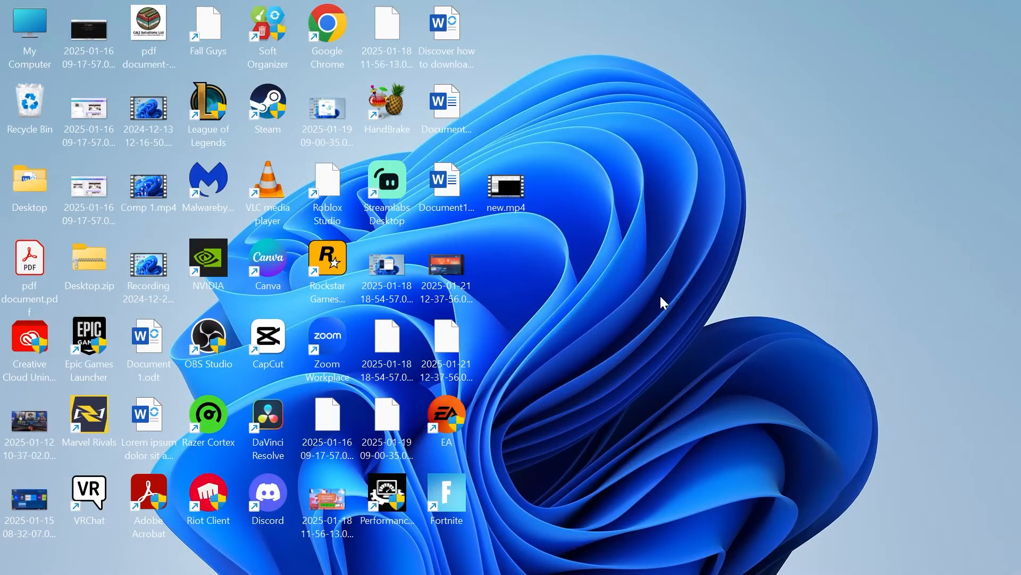
- Search 'cmd' in Start and launch Command Prompt as administrator
{"action": "type", "text": "cmd"}
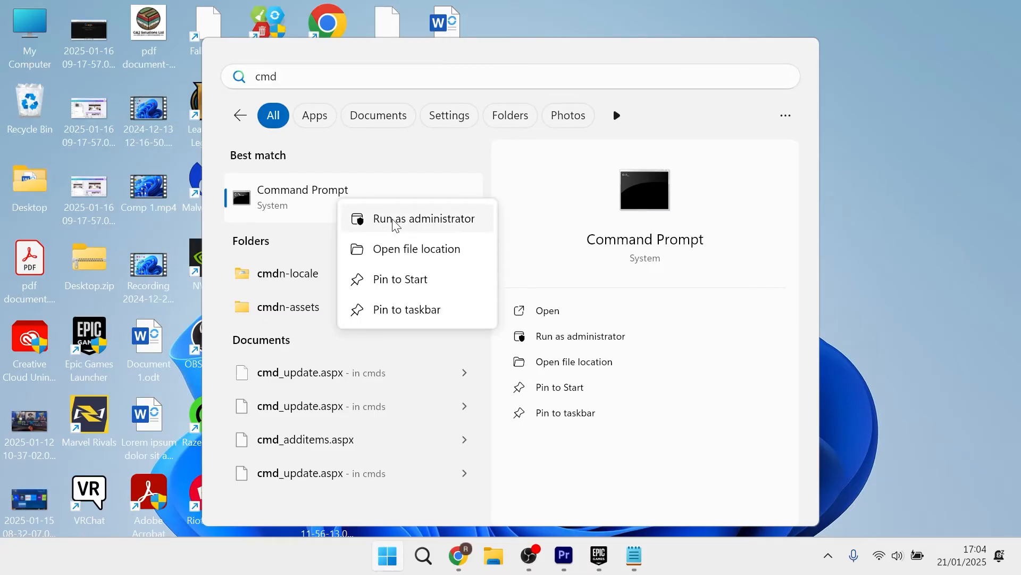
{"action": "left_click", "coordinate": [419, 218]}
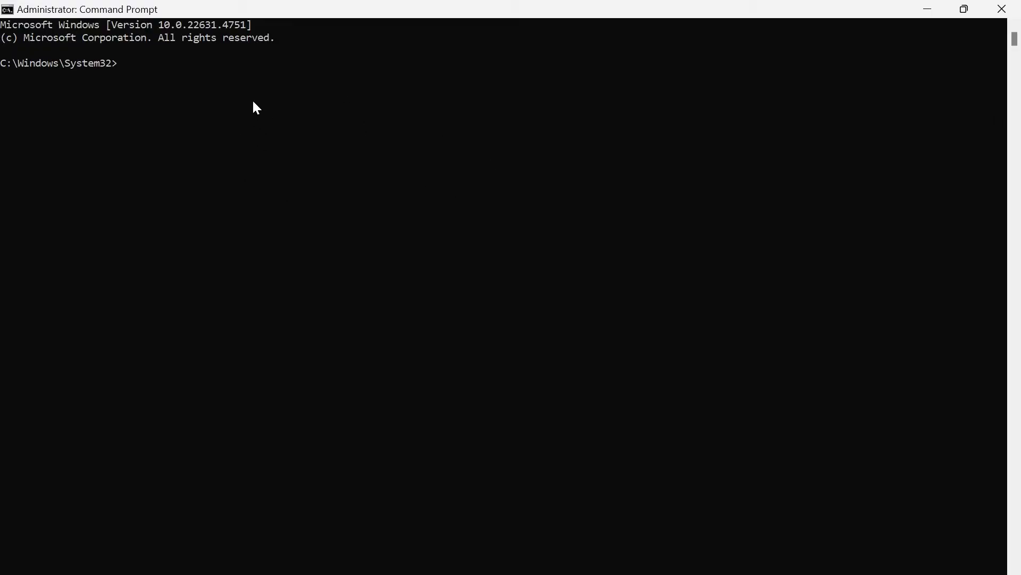
- Run 'netsh int tcp set global autotuninglevel=normal' and 'ipconfig /flushdns'
{"action": "type", "text": "netsh int tcp set global autotuninglevel=normal"}
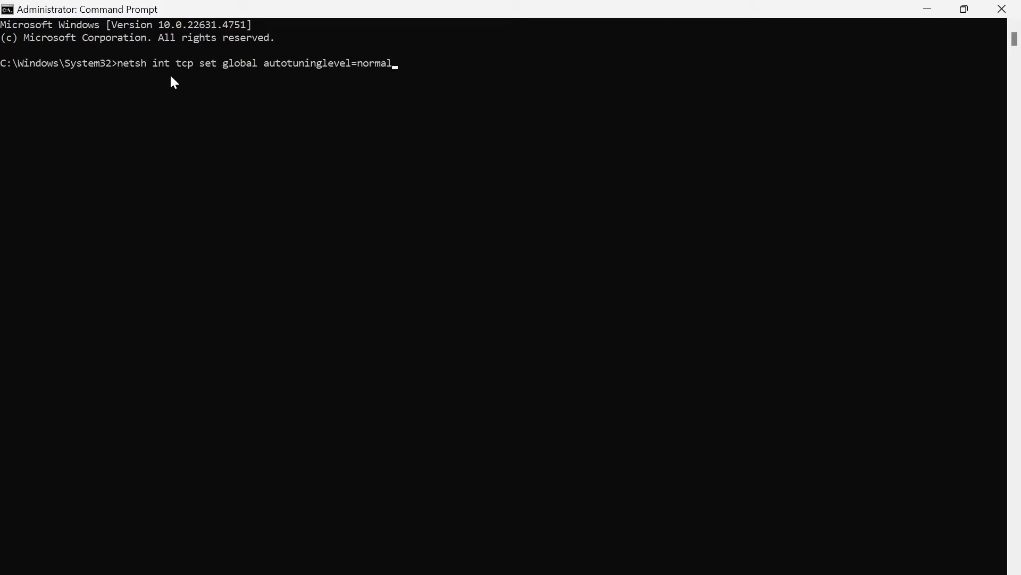
{"action": "mouse_move", "coordinate": [206, 74]}
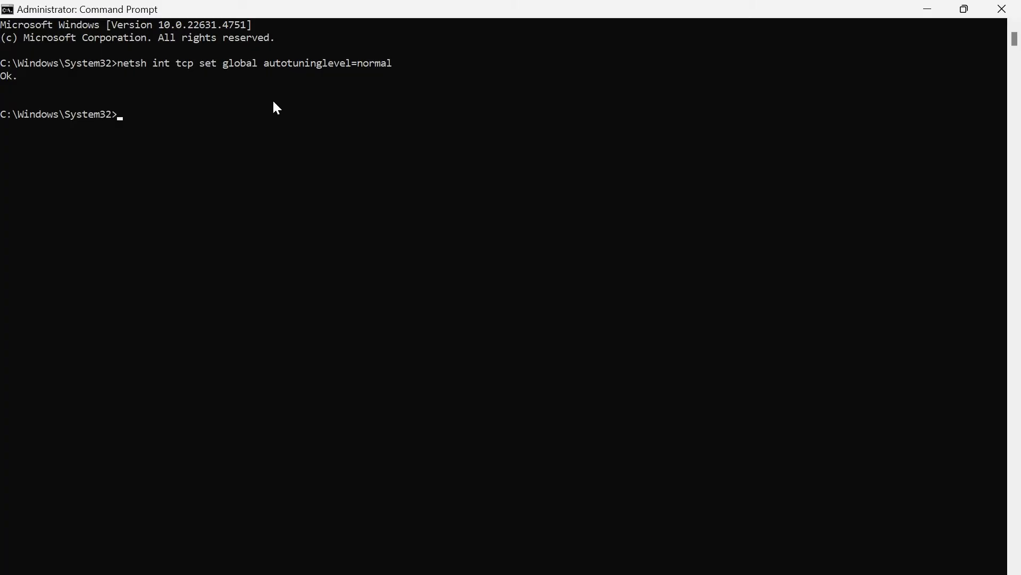
{"action": "type", "text": "i"}
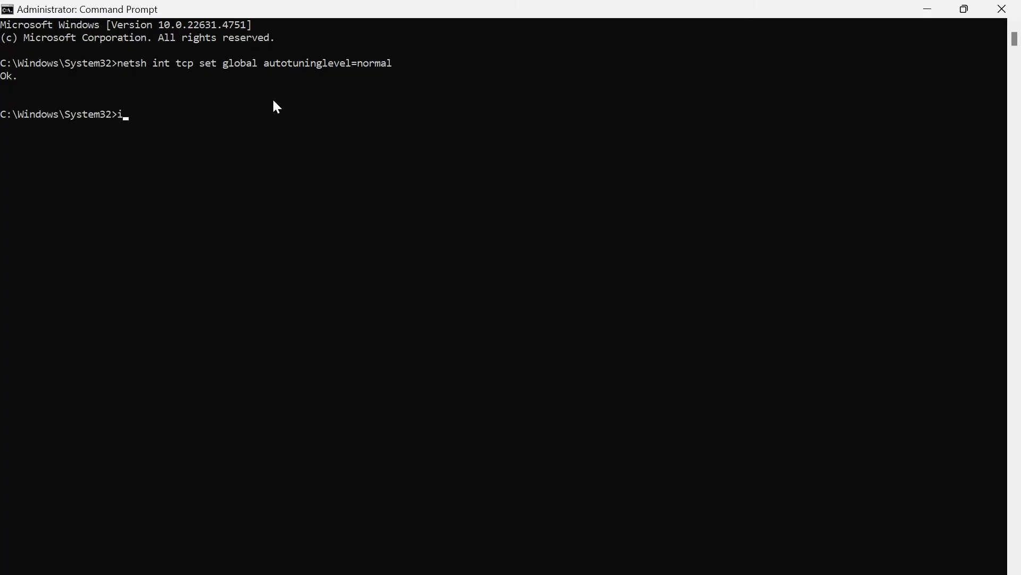
{"action": "type", "text": "pconfig /"}
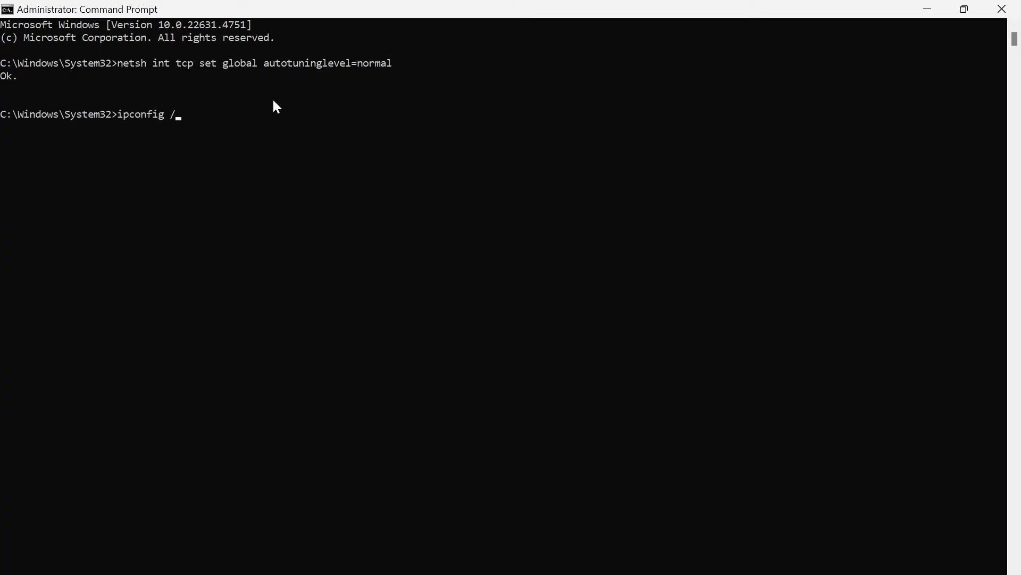
{"action": "type", "text": "flushdns"}
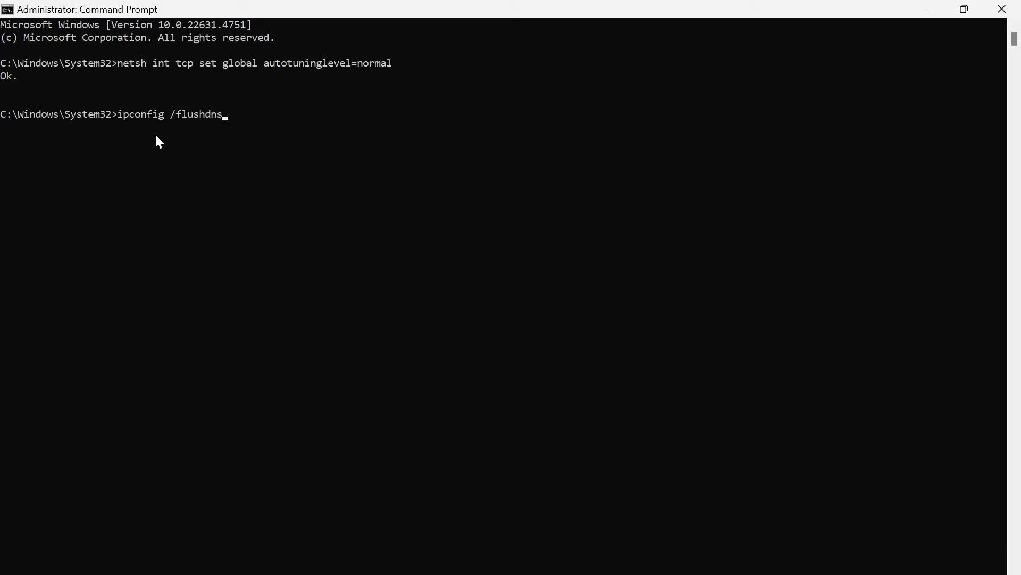
{"action": "type", "text": "ipconfig"}
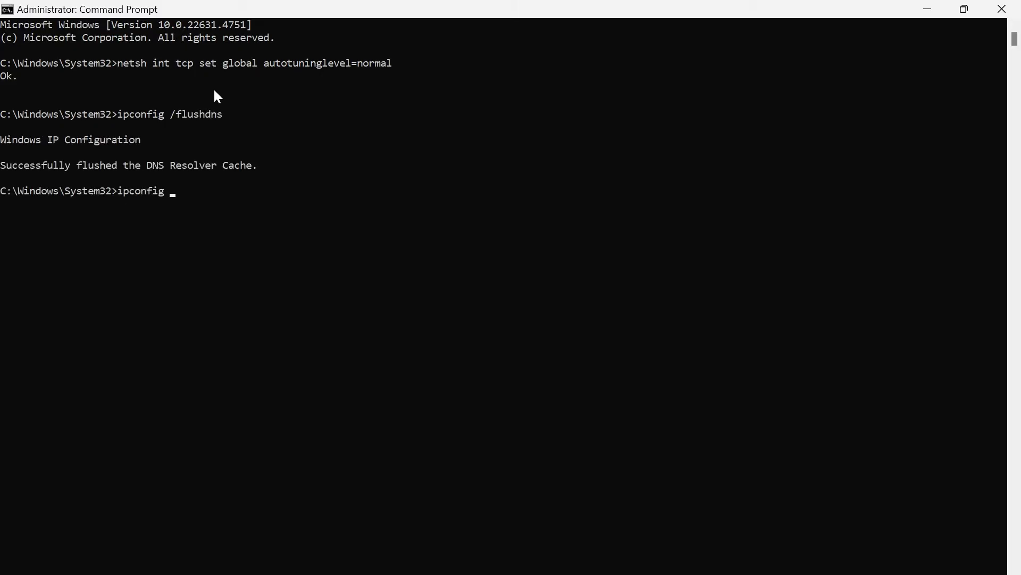
- Run 'ipconfig /release', 'ipconfig /renew', 'netsh winsock reset' and 'netsh int ip reset'
{"action": "type", "text": "/releas"}
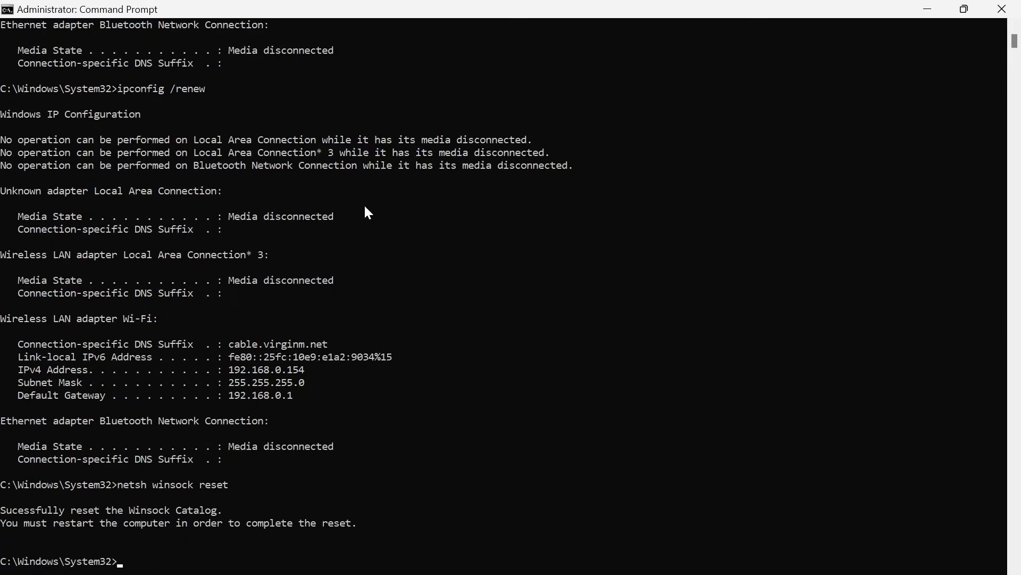
{"action": "type", "text": "netsh"}
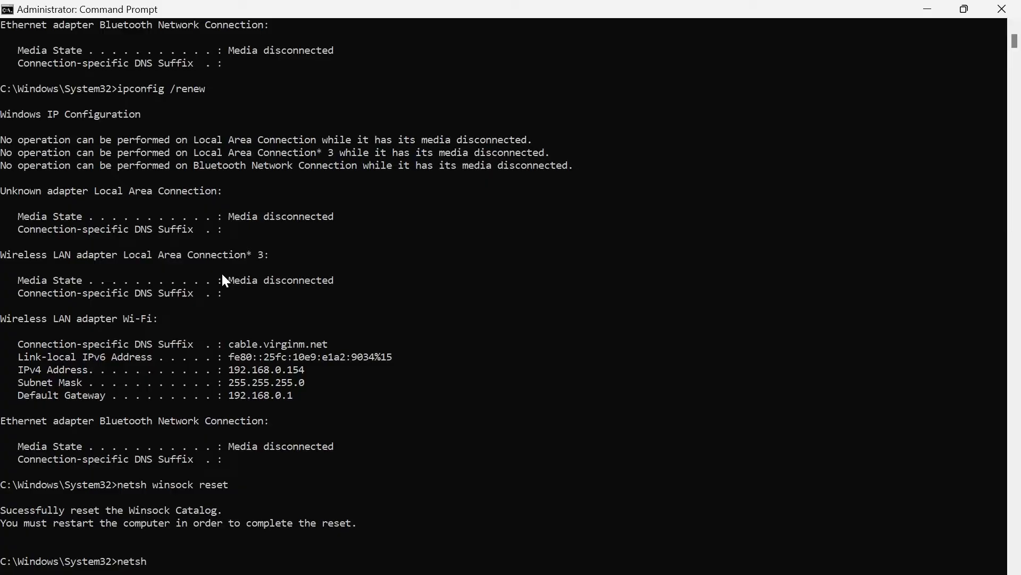
{"action": "type", "text": "int ip"}
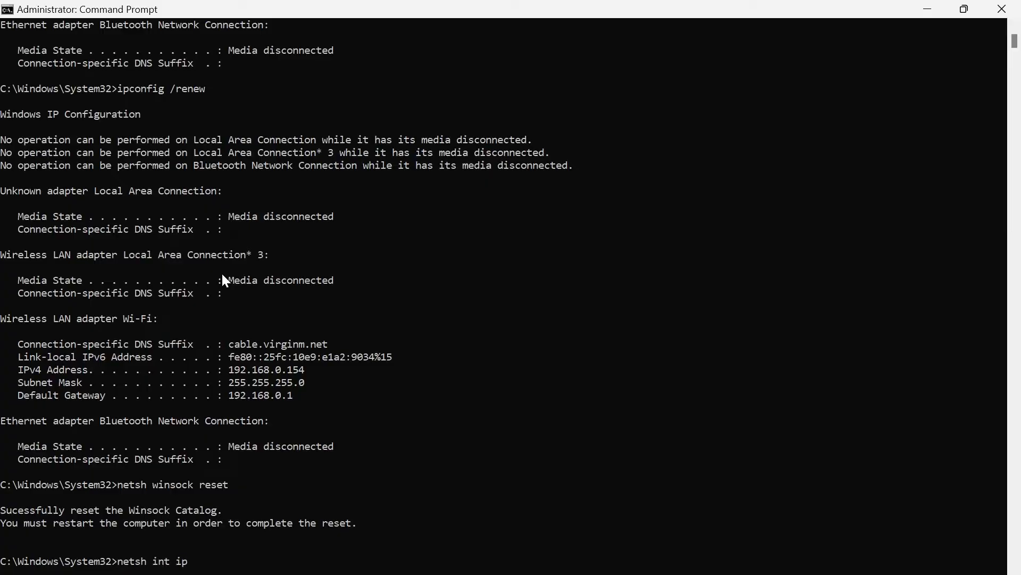
{"action": "type", "text": "reset"}
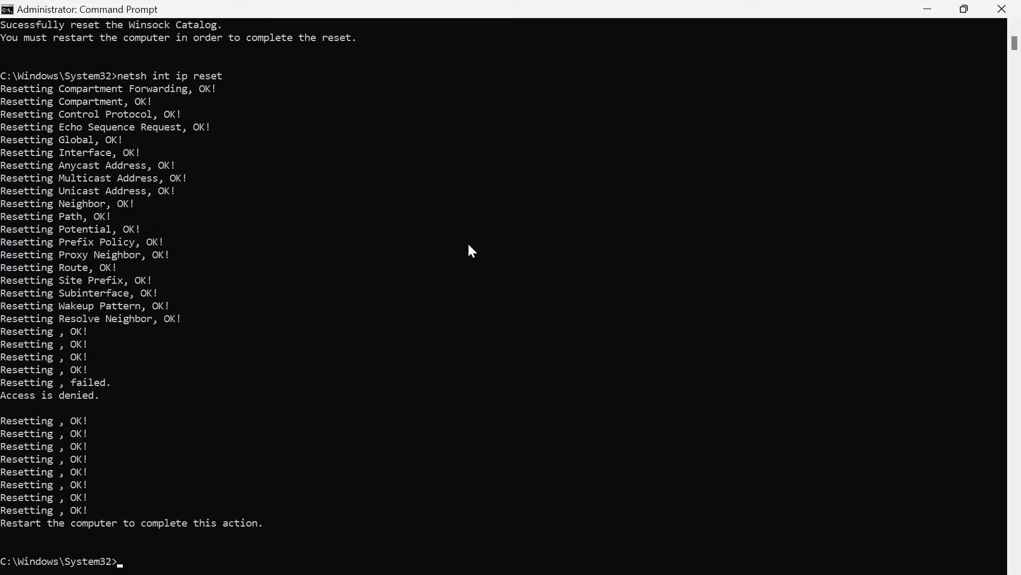
{"action": "left_click", "coordinate": [370, 555]}
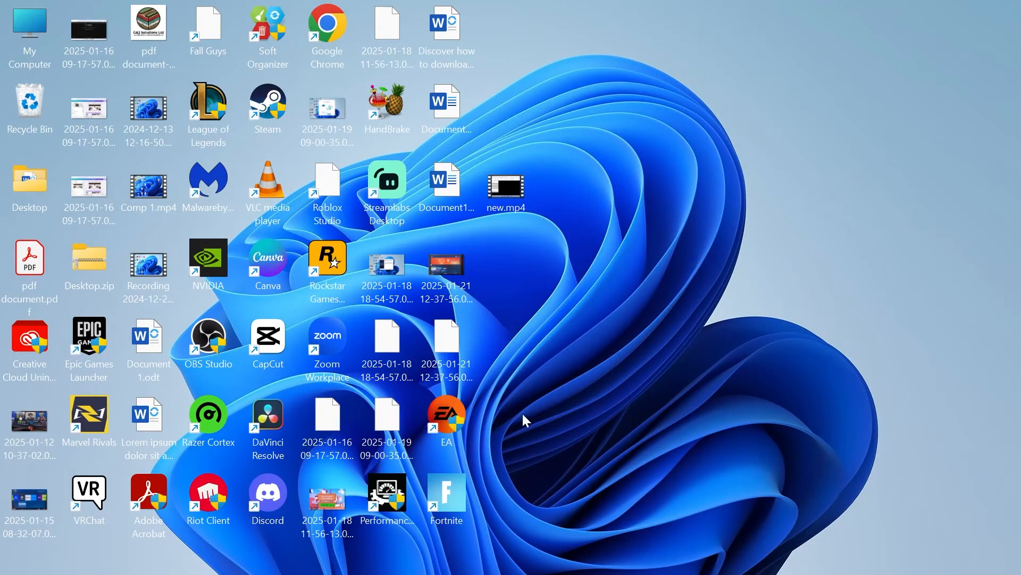
{"action": "mouse_move", "coordinate": [564, 335]}
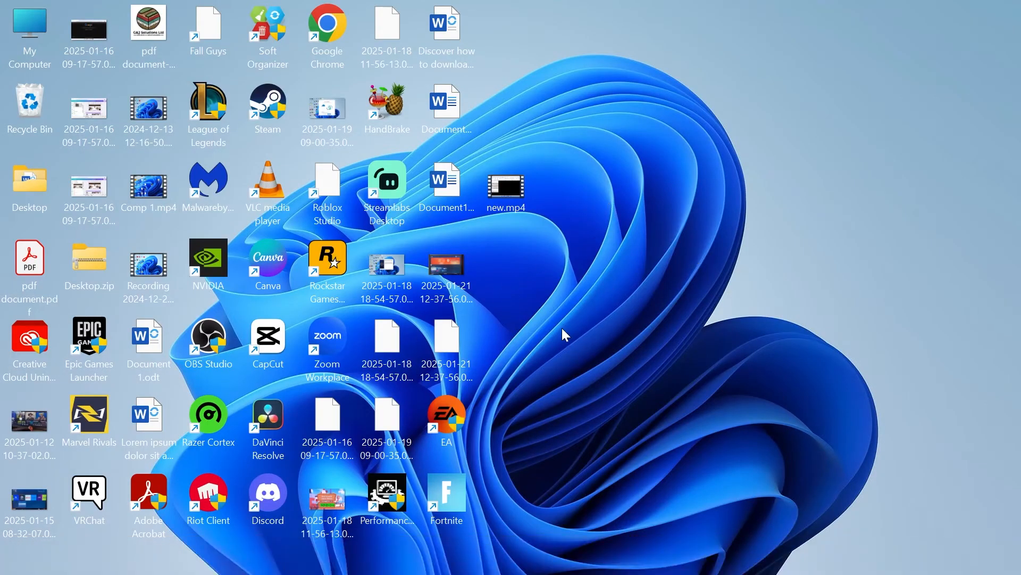
- Search 'control Panel' in Start and launch Control Panel
{"action": "type", "text": "ea"}
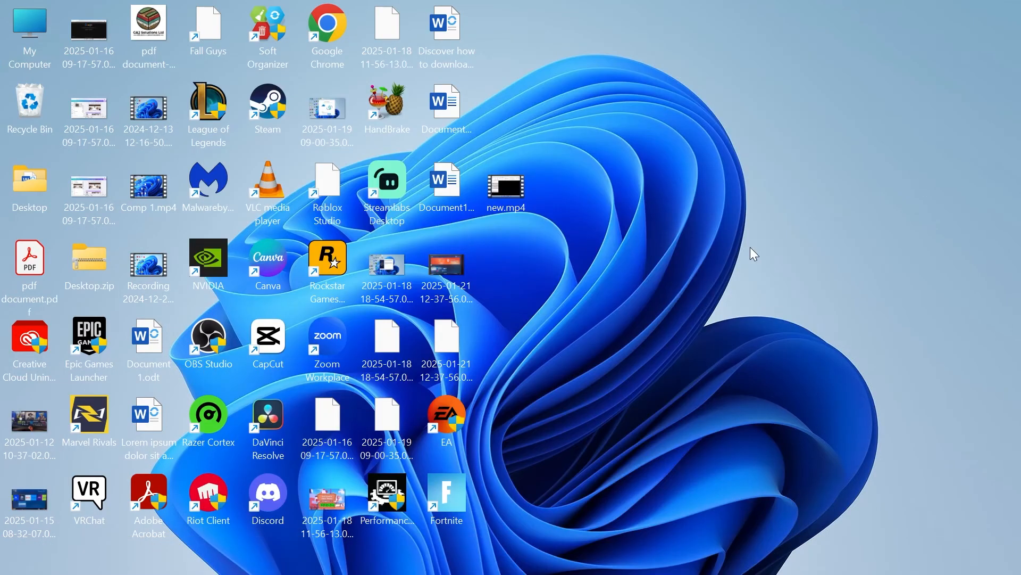
{"action": "type", "text": "control Panel"}
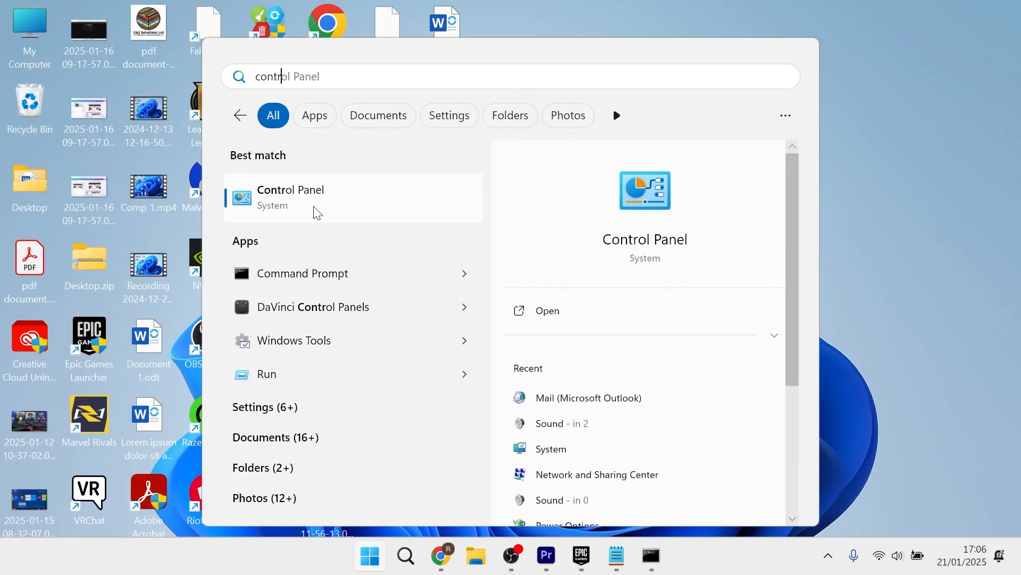
{"action": "left_click", "coordinate": [291, 197]}
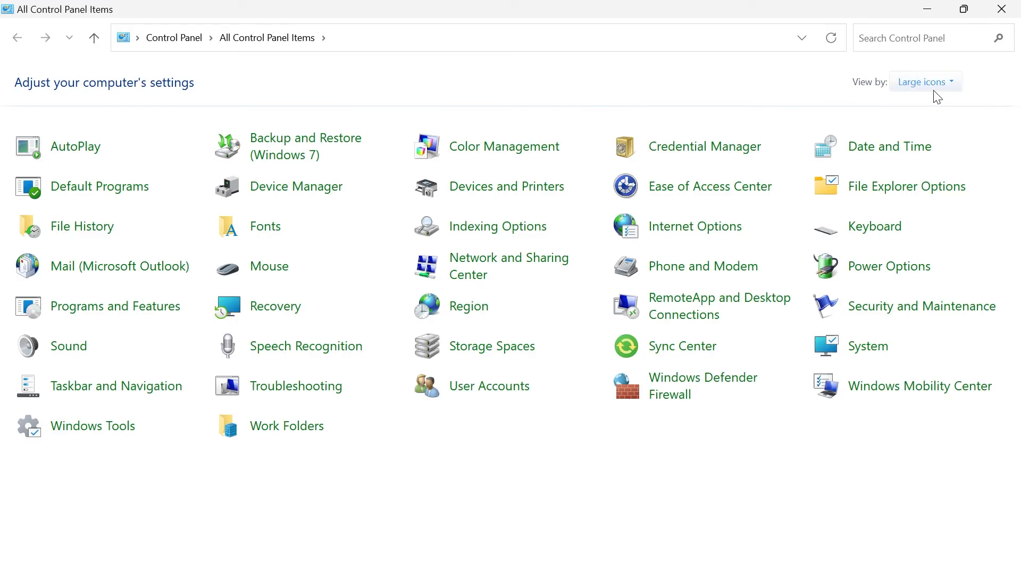
- Reach the Wi-Fi adapter's IPv4 properties via Network and Sharing Center's adapter settings
{"action": "left_click", "coordinate": [925, 81]}
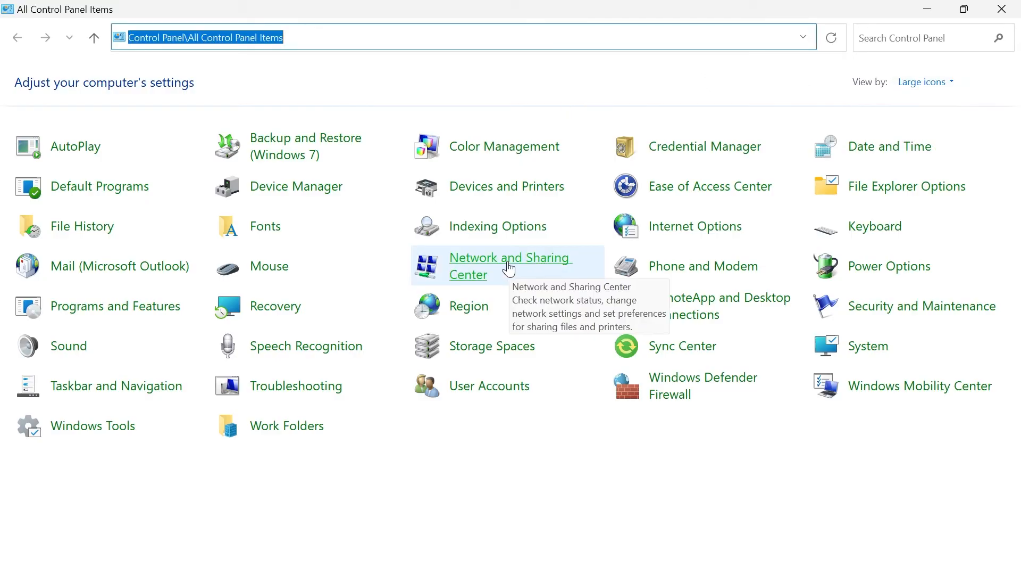
{"action": "left_click", "coordinate": [509, 266]}
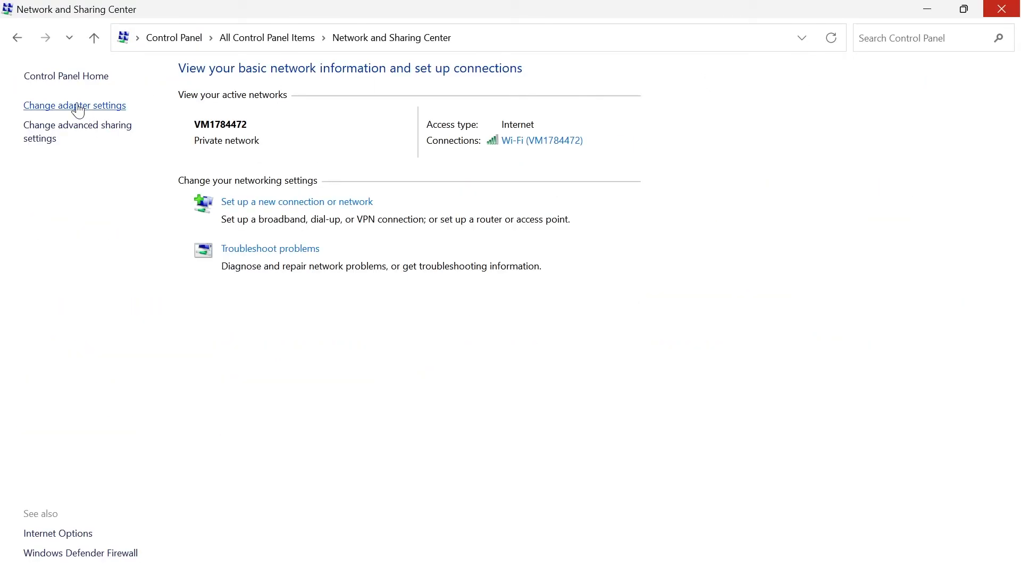
{"action": "left_click", "coordinate": [75, 104]}
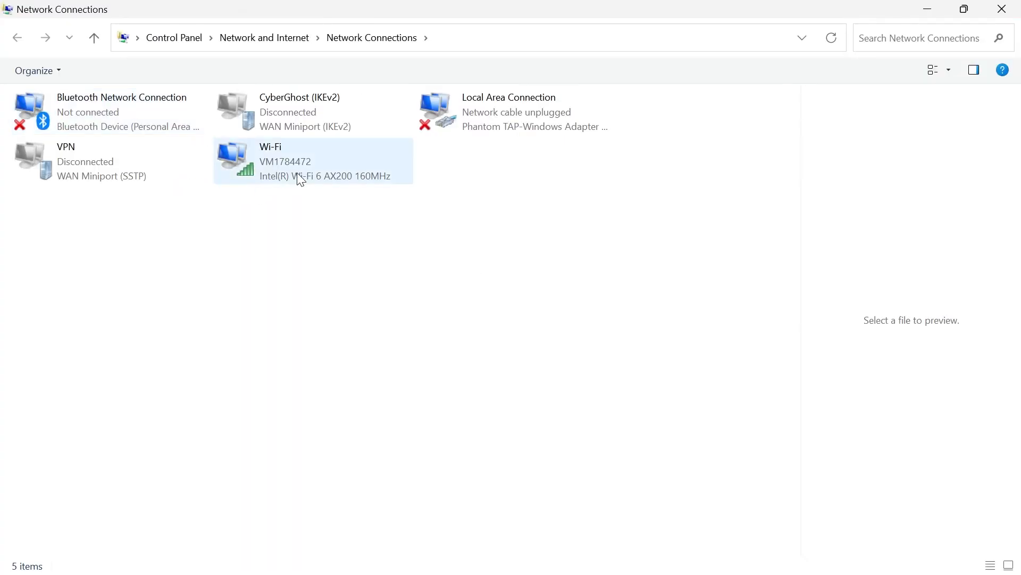
{"action": "mouse_move", "coordinate": [325, 164]}
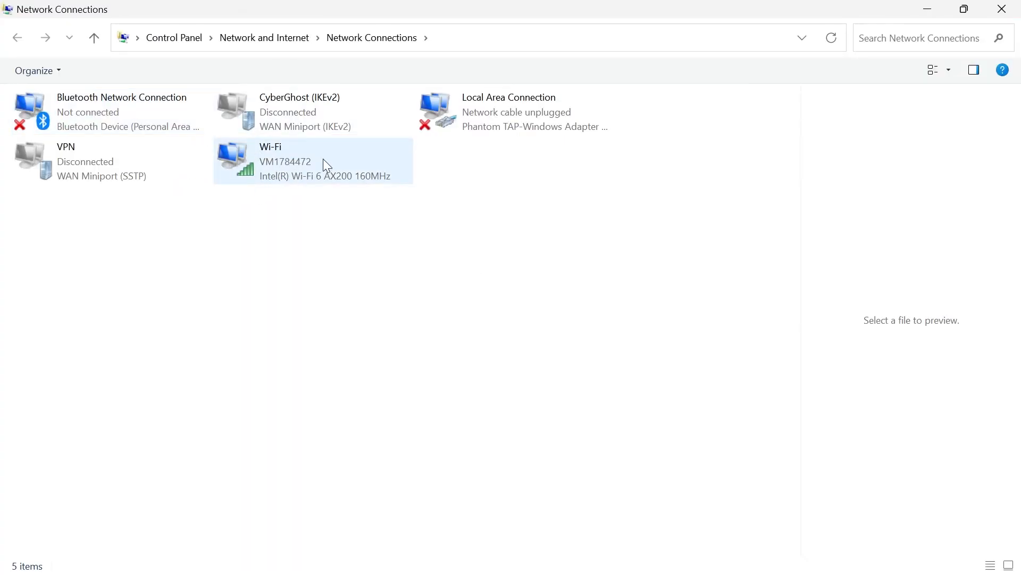
{"action": "left_click", "coordinate": [283, 161]}
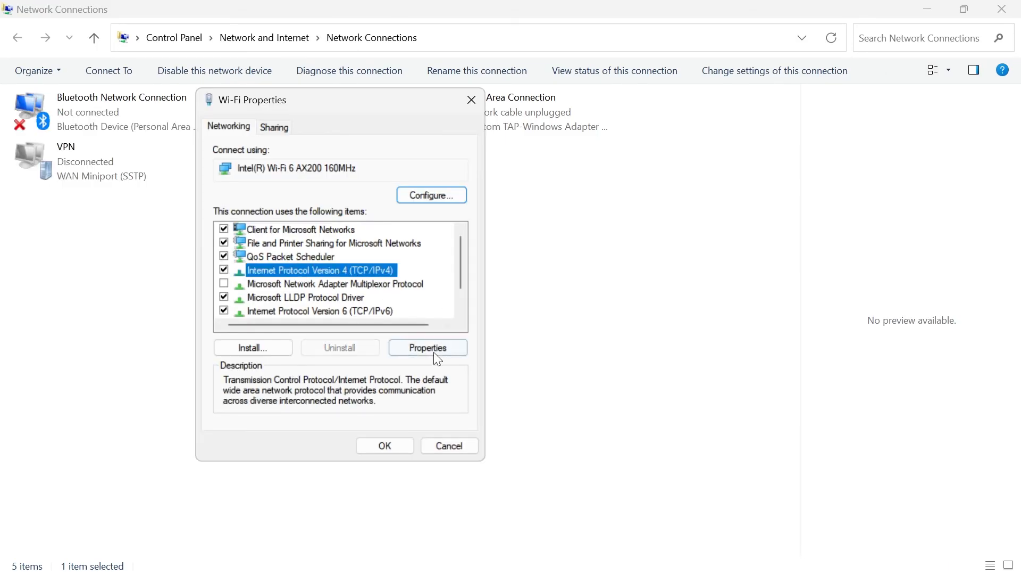
{"action": "left_click", "coordinate": [428, 347]}
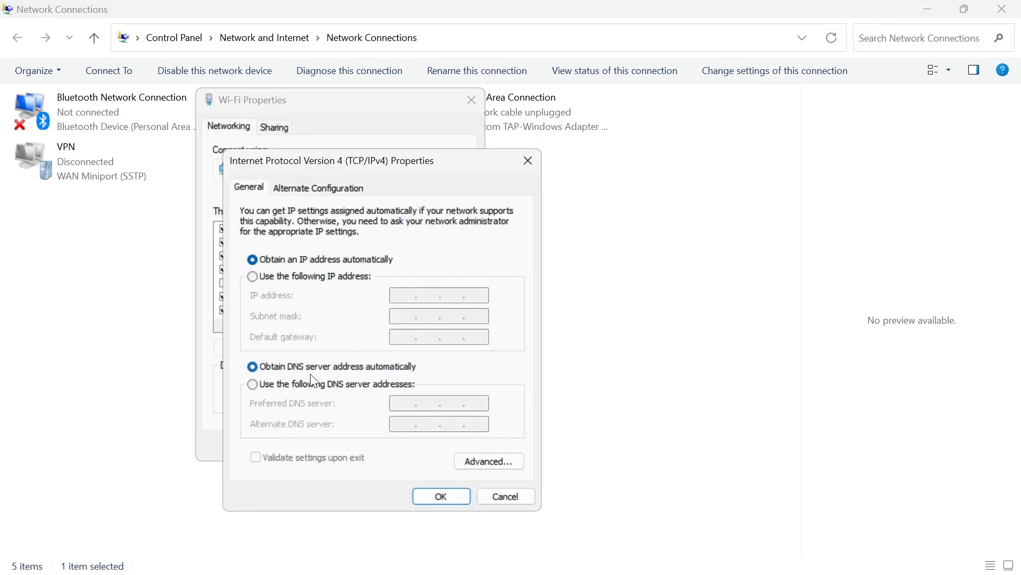
- Set the Wi-Fi DNS servers manually to 8.8.8.8 and 8.8.4.4 and save
{"action": "left_click", "coordinate": [253, 384]}
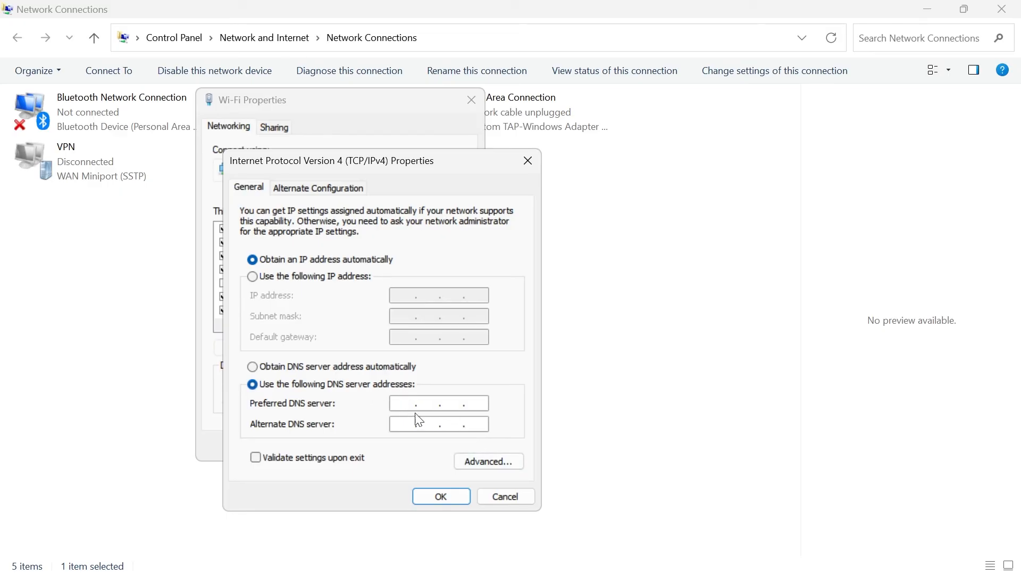
{"action": "type", "text": "8.8"}
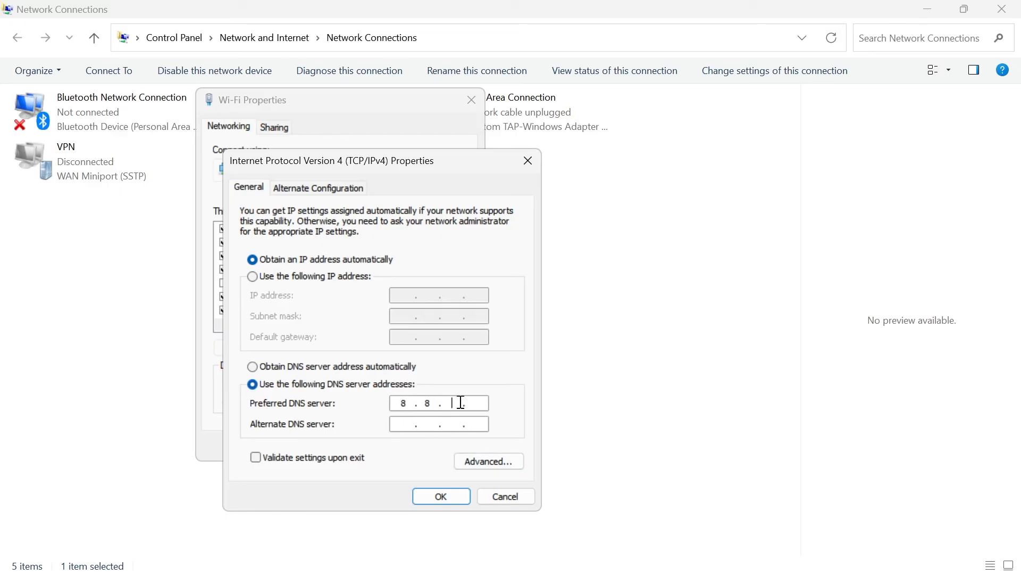
{"action": "type", "text": "8.8"}
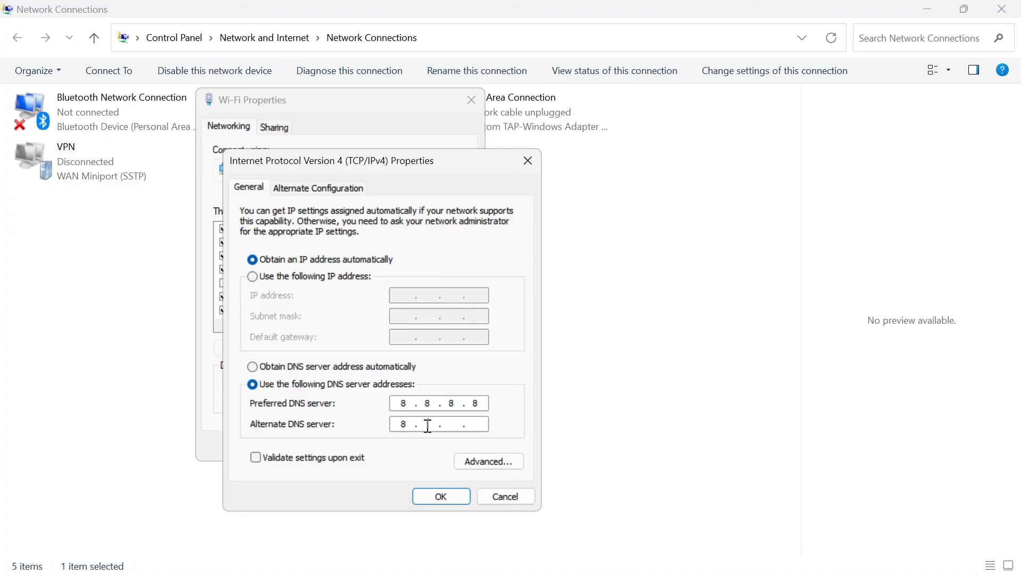
{"action": "type", "text": "8.8.4.4"}
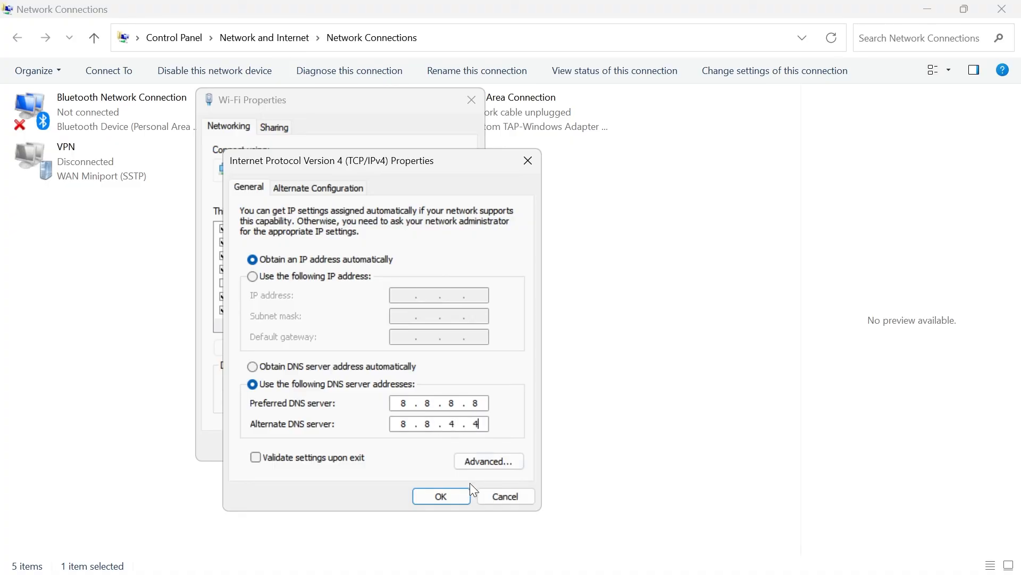
{"action": "left_click", "coordinate": [441, 496]}
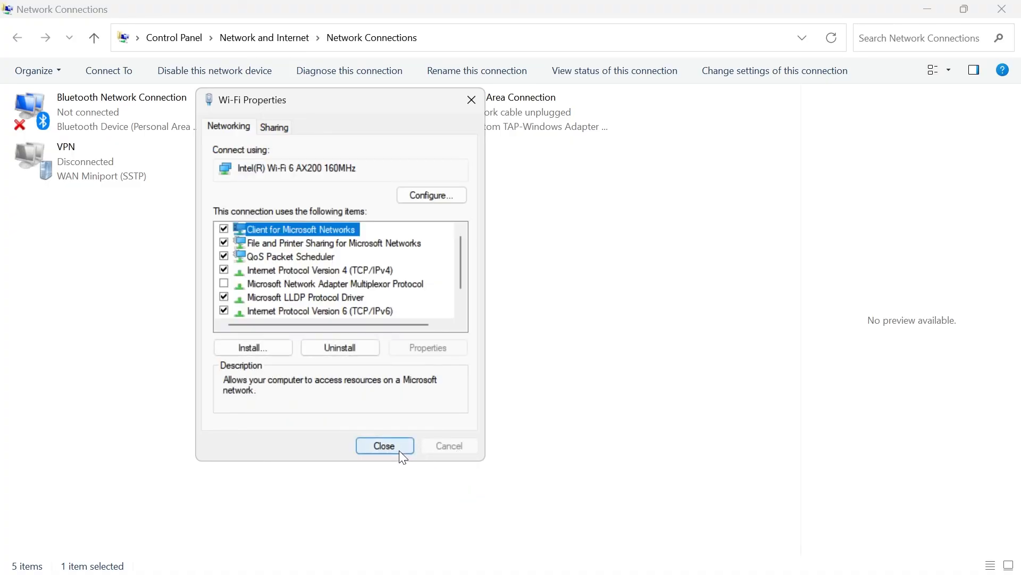
{"action": "left_click", "coordinate": [384, 445]}
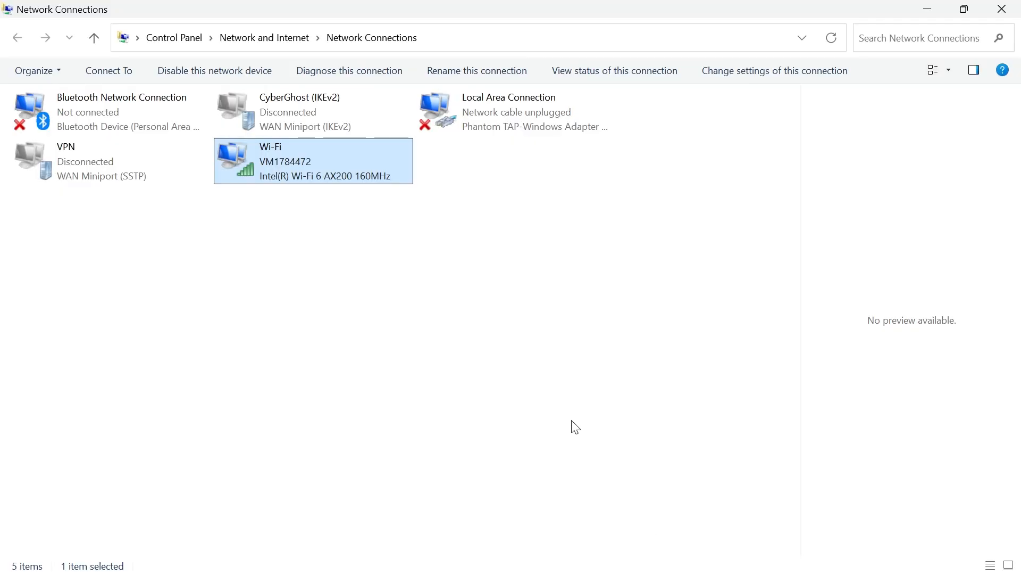
{"action": "type", "text": "ea"}
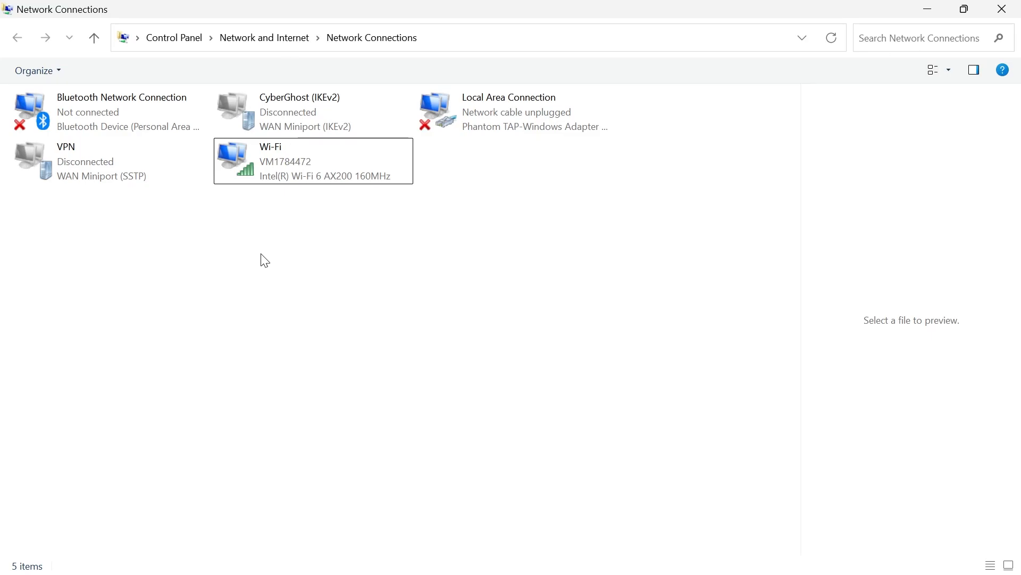
{"action": "mouse_move", "coordinate": [464, 290]}
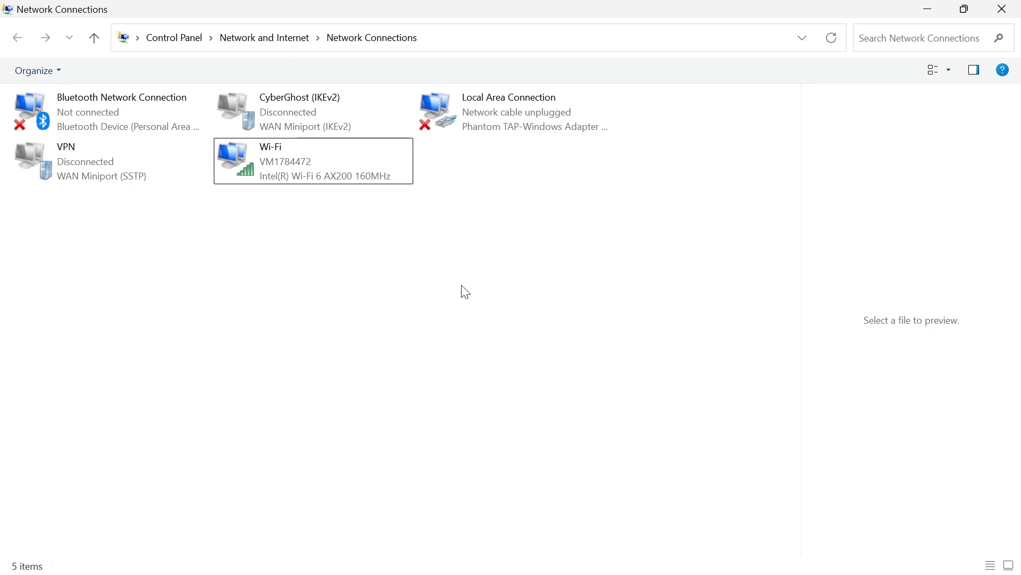